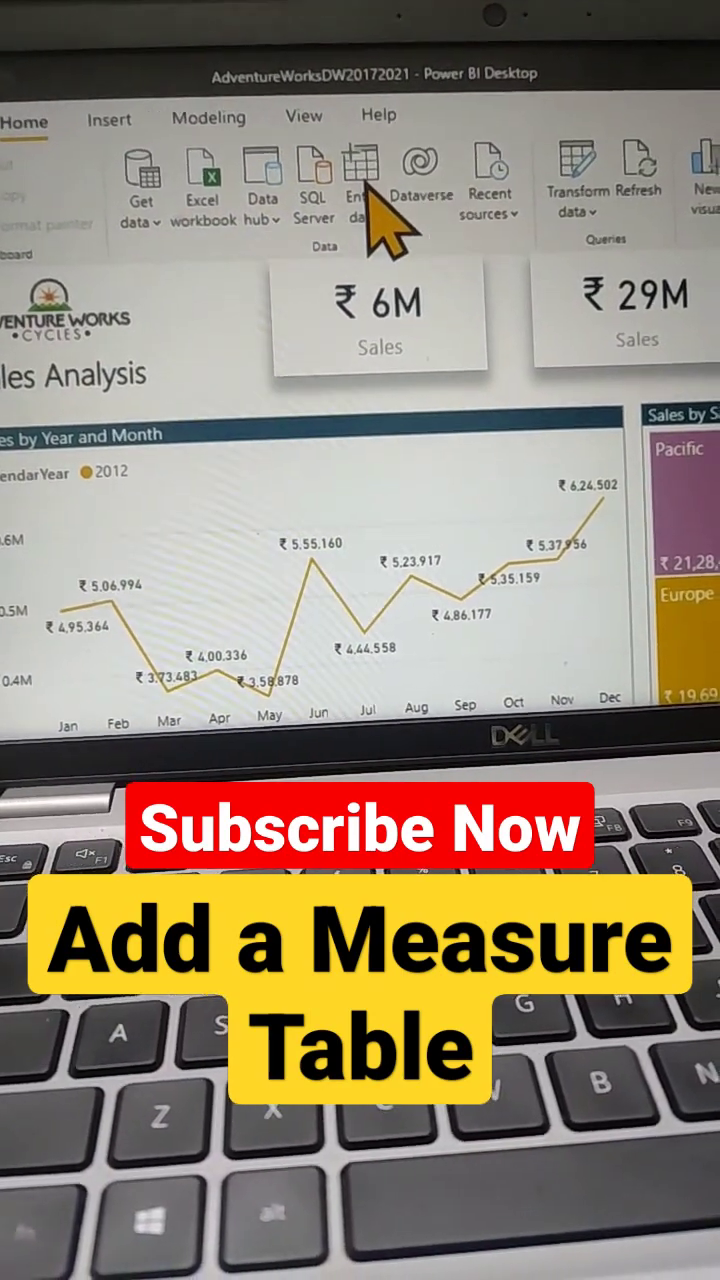
- Create an empty table named m2 via Enter Data and load it into the model
left_click(362, 165)
type("m2")
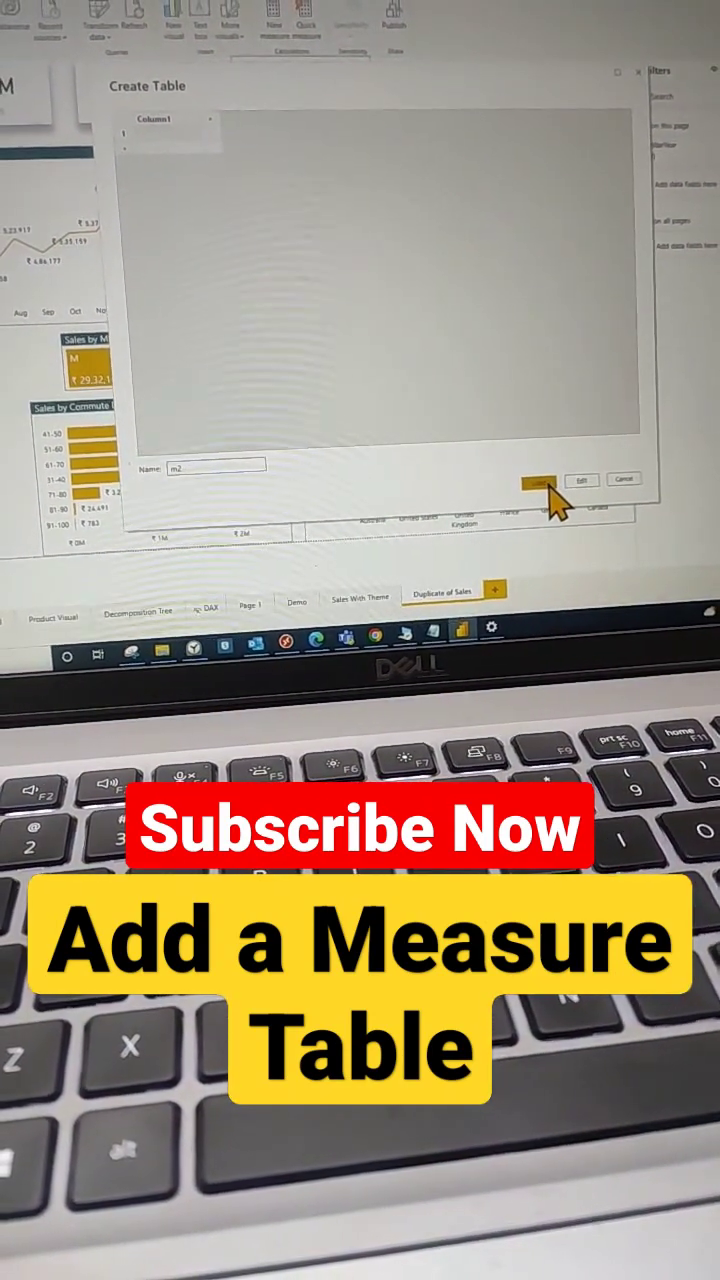
left_click(540, 478)
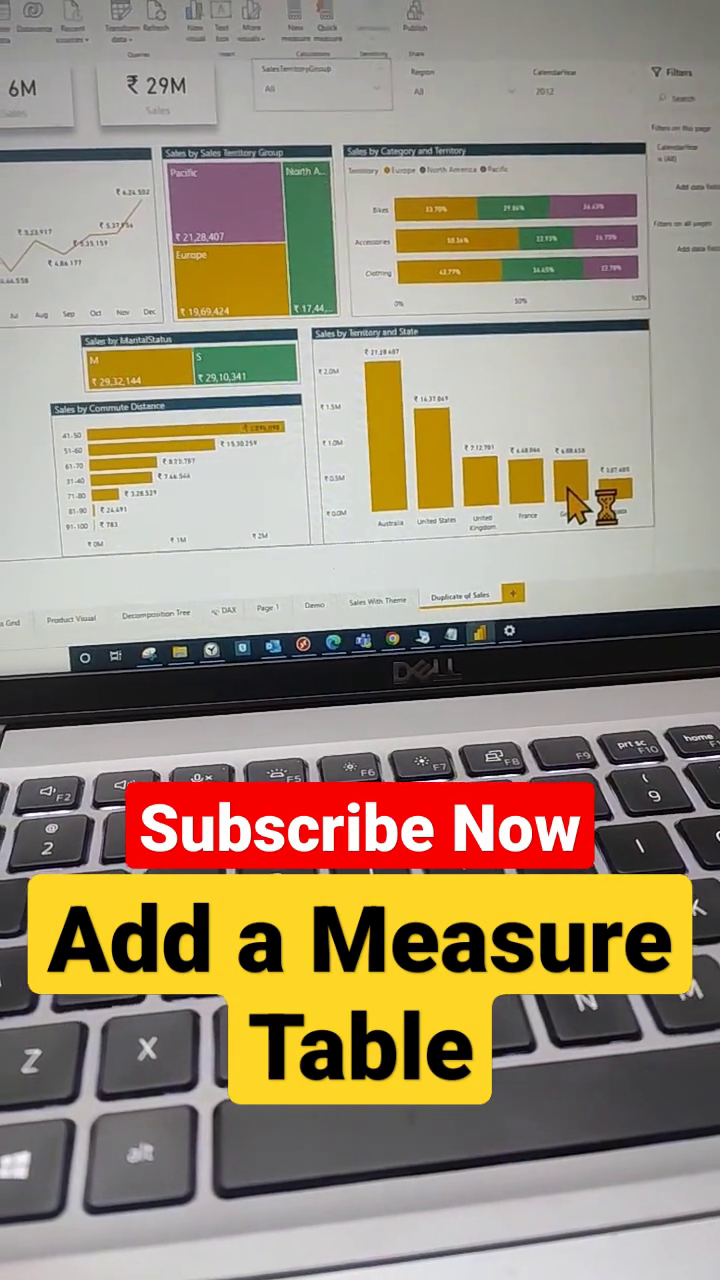